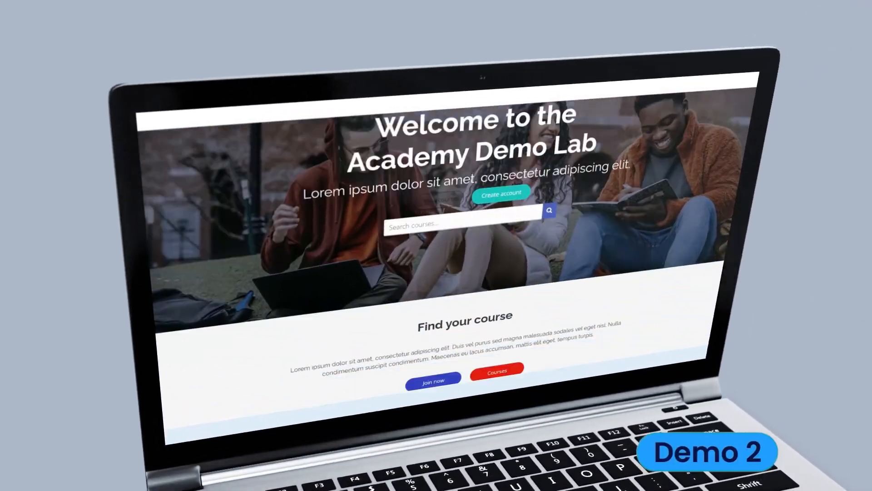
Step: Scroll through the Academy Demo Lab home page, then open the Courses catalogue
{"action": "scroll", "scroll_direction": "down", "scroll_amount": 3}
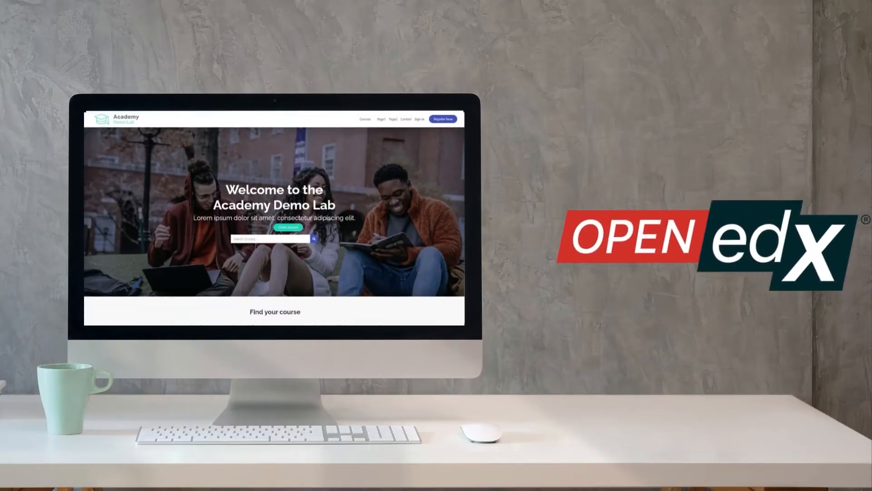
{"action": "scroll", "scroll_direction": "down", "scroll_amount": 3}
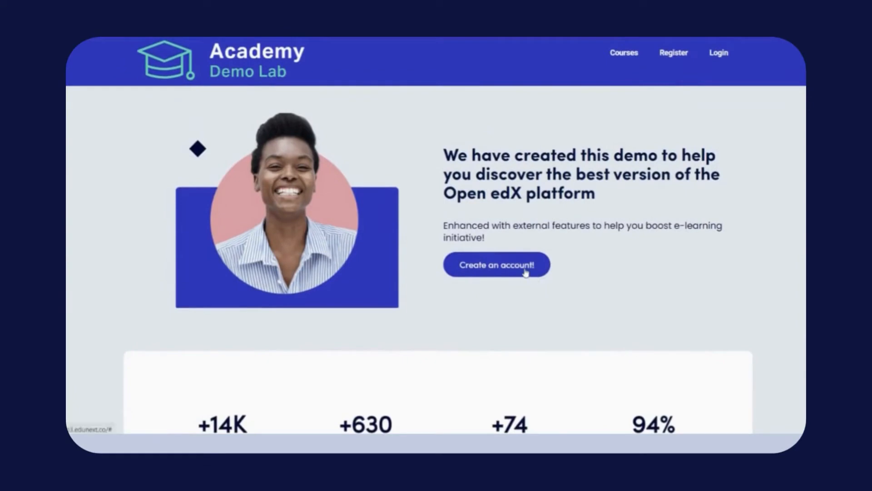
{"action": "scroll", "scroll_direction": "down", "scroll_amount": 3}
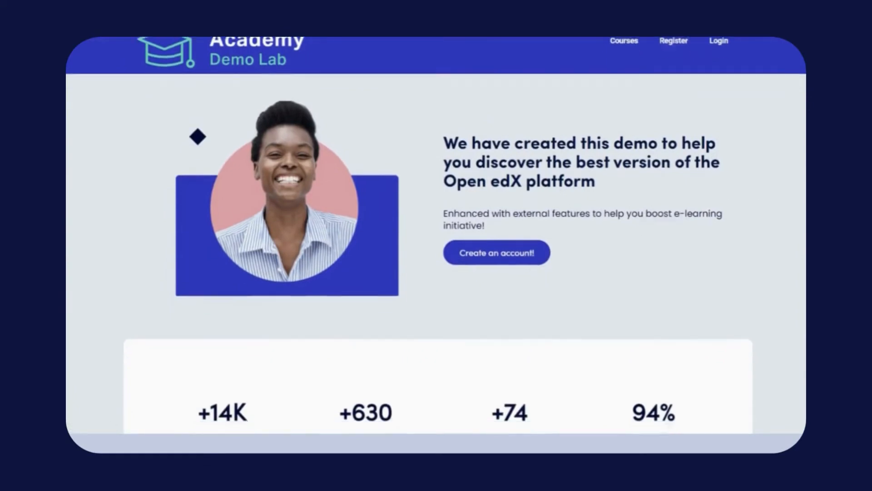
{"action": "scroll", "scroll_direction": "down", "scroll_amount": 3}
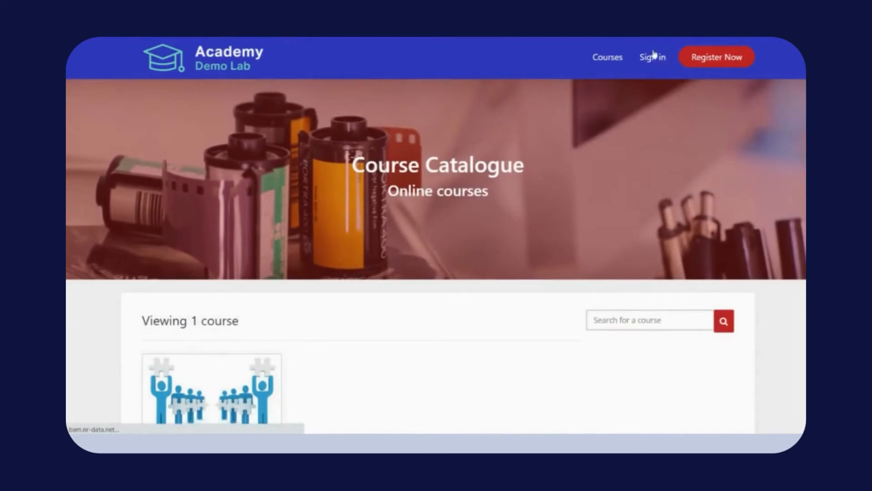
{"action": "left_click", "coordinate": [652, 57]}
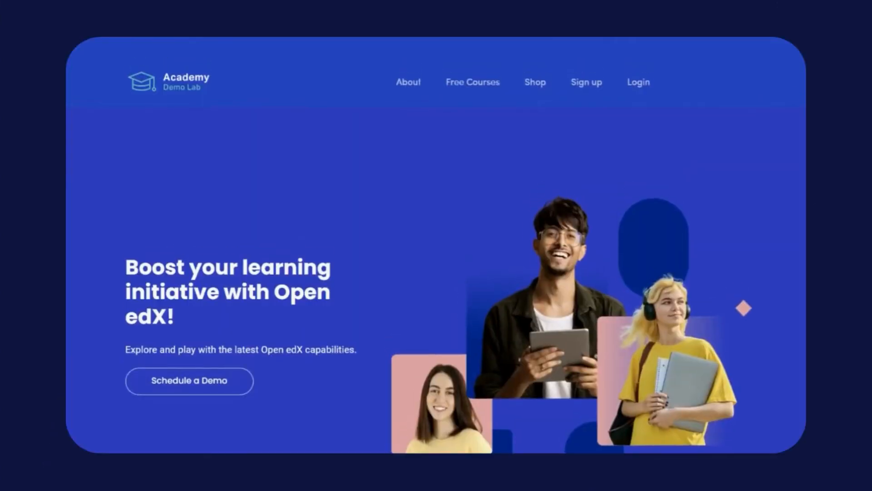
Step: Visit Free Courses, then browse the Shop's Paid courses categories and thumbnails
{"action": "left_click", "coordinate": [472, 82]}
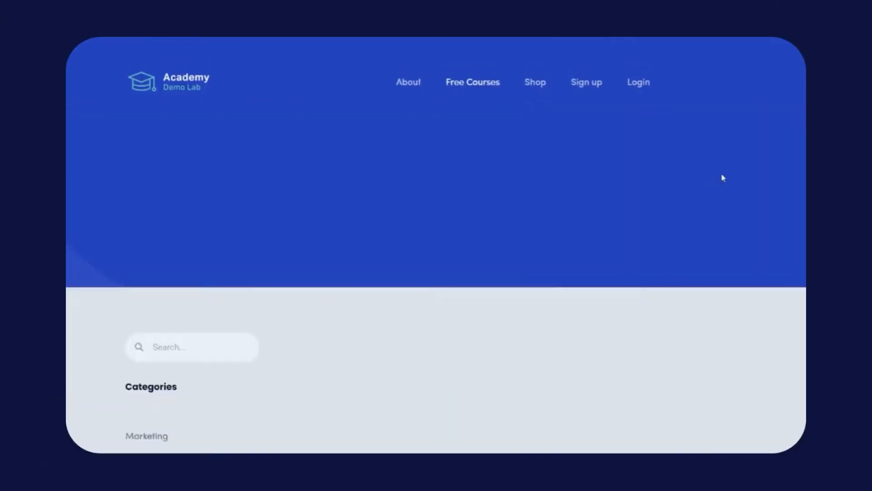
{"action": "left_click", "coordinate": [535, 81]}
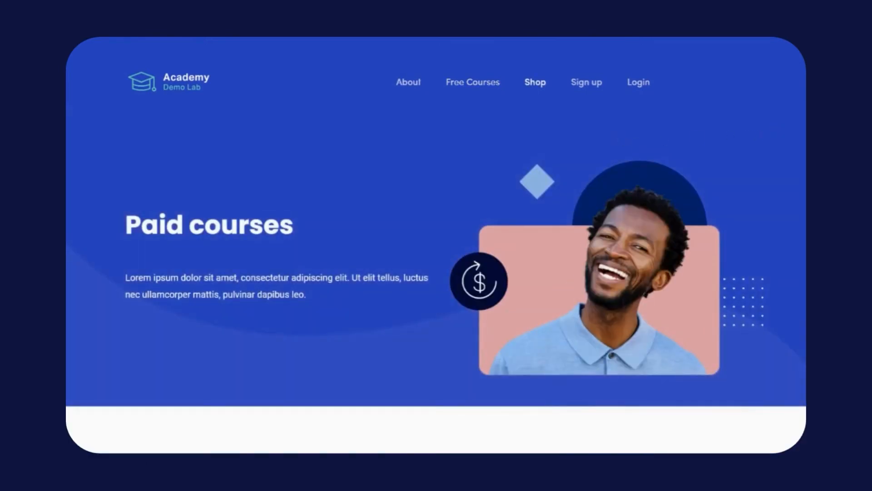
{"action": "scroll", "scroll_direction": "down", "scroll_amount": 3}
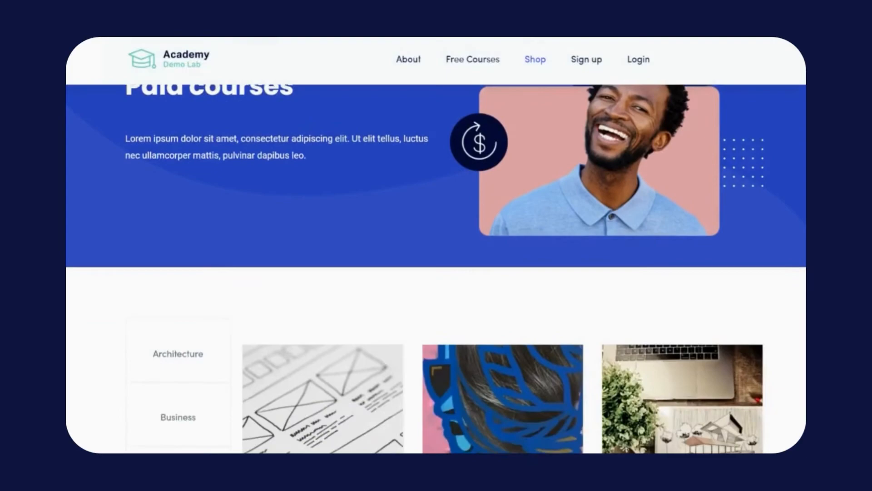
{"action": "scroll", "scroll_direction": "down", "scroll_amount": 3}
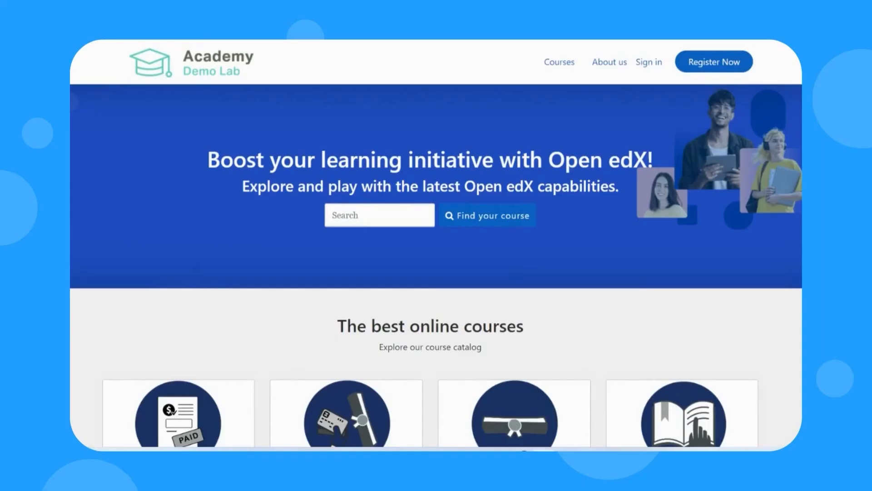
Step: Scroll the alternate home layout's four-course catalog, then open the Shop of $59 courses
{"action": "scroll", "scroll_direction": "down", "scroll_amount": 3}
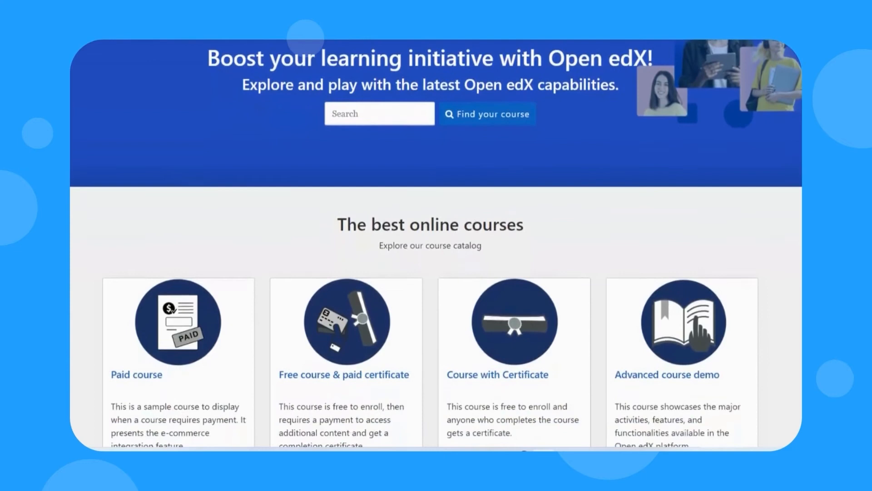
{"action": "scroll", "scroll_direction": "down", "scroll_amount": 3}
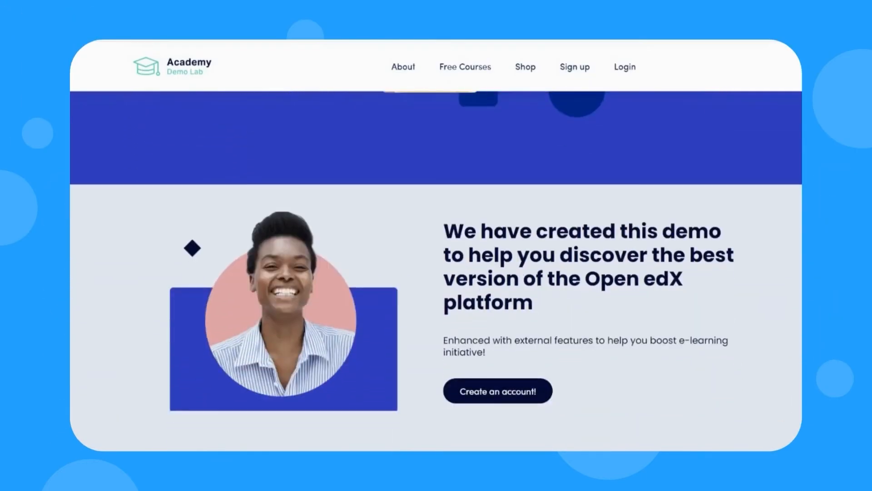
{"action": "left_click", "coordinate": [535, 60]}
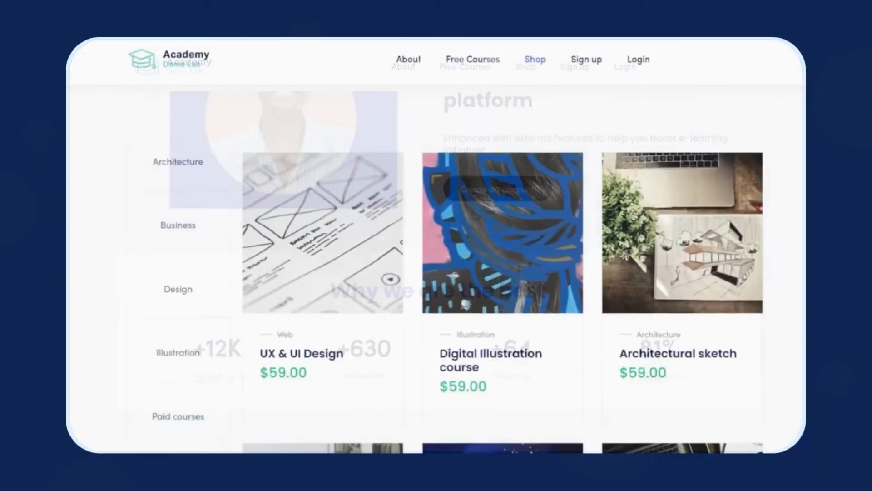